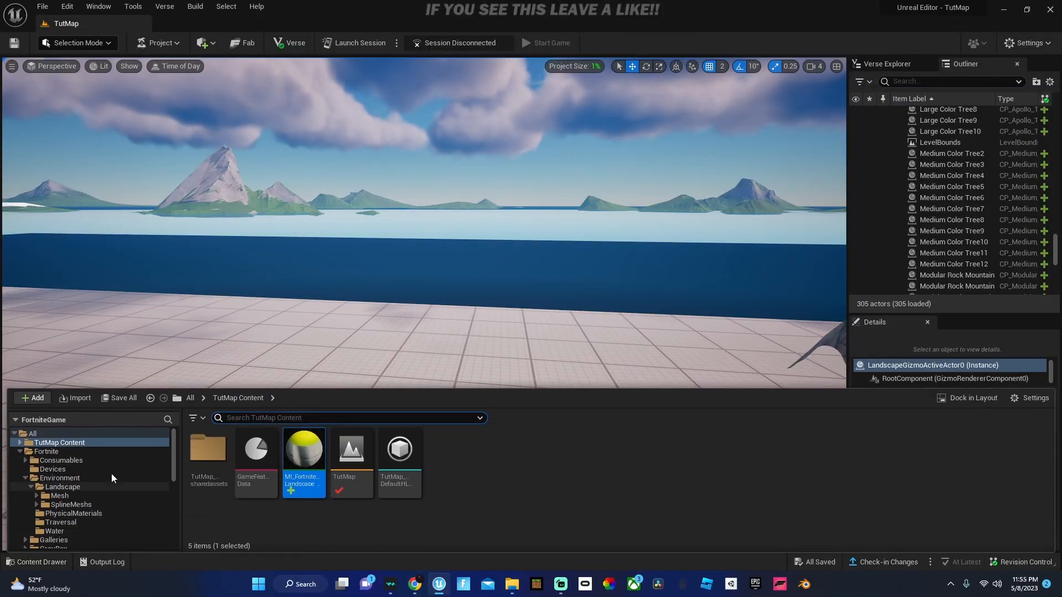
- Search folders for 'Material', open Fortnite Landscape MaterialInstances, and show actions for the first instance
left_click(168, 418)
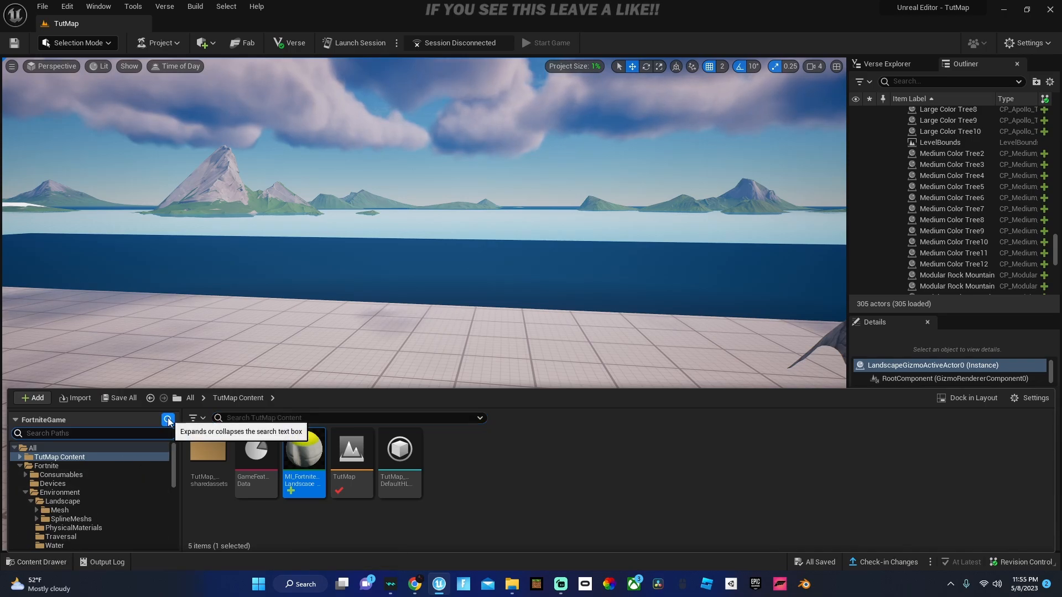
type("Material")
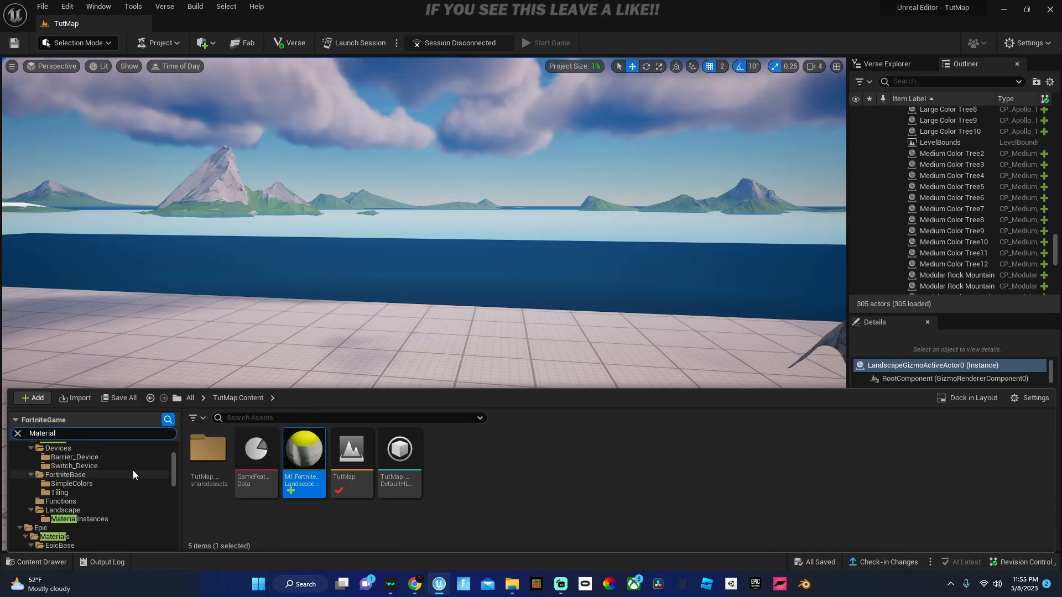
left_click(63, 492)
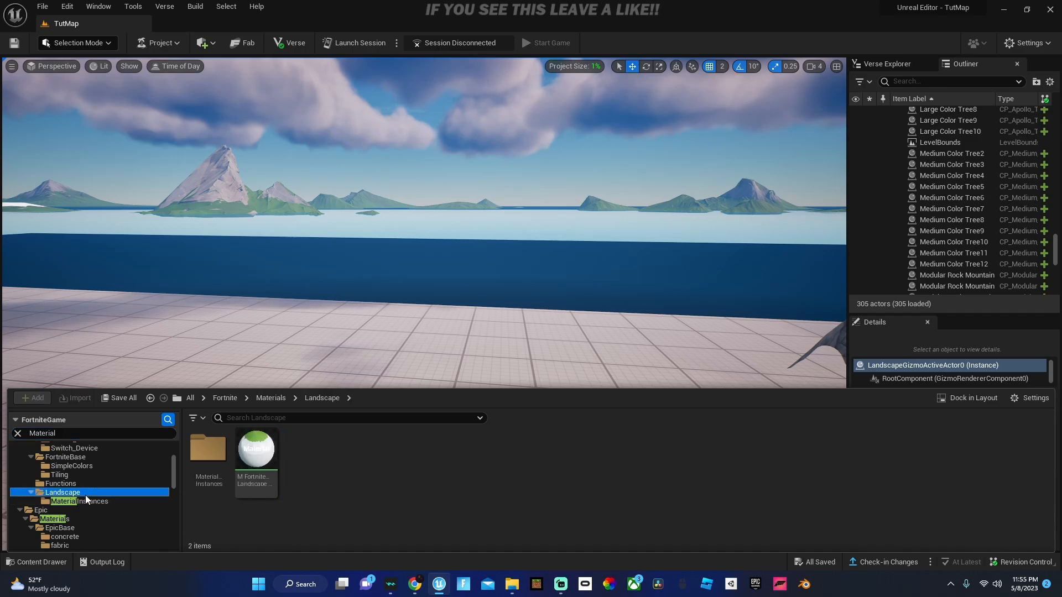
double_click(79, 501)
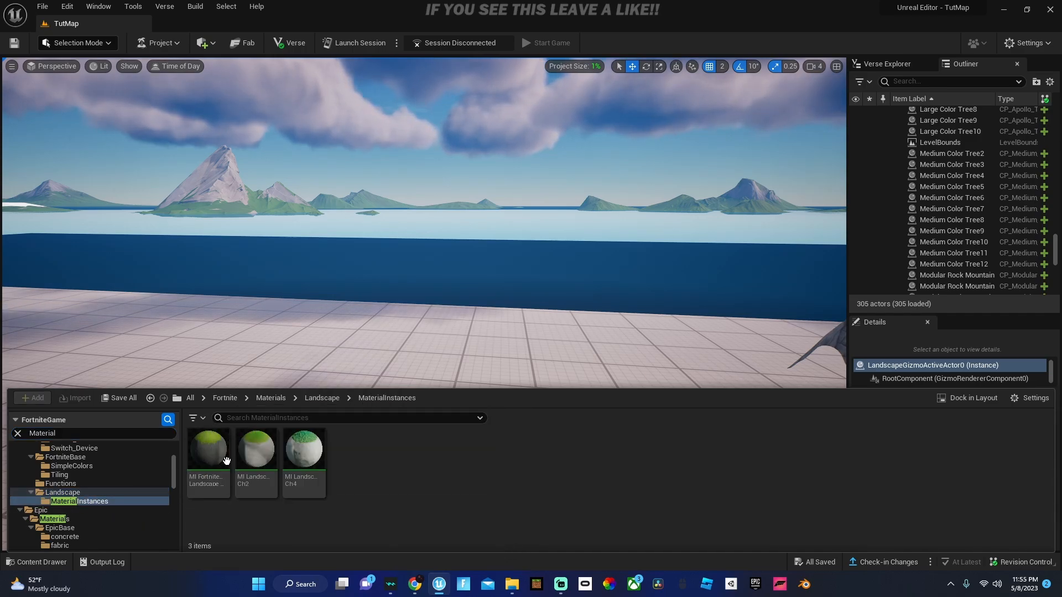
right_click(208, 447)
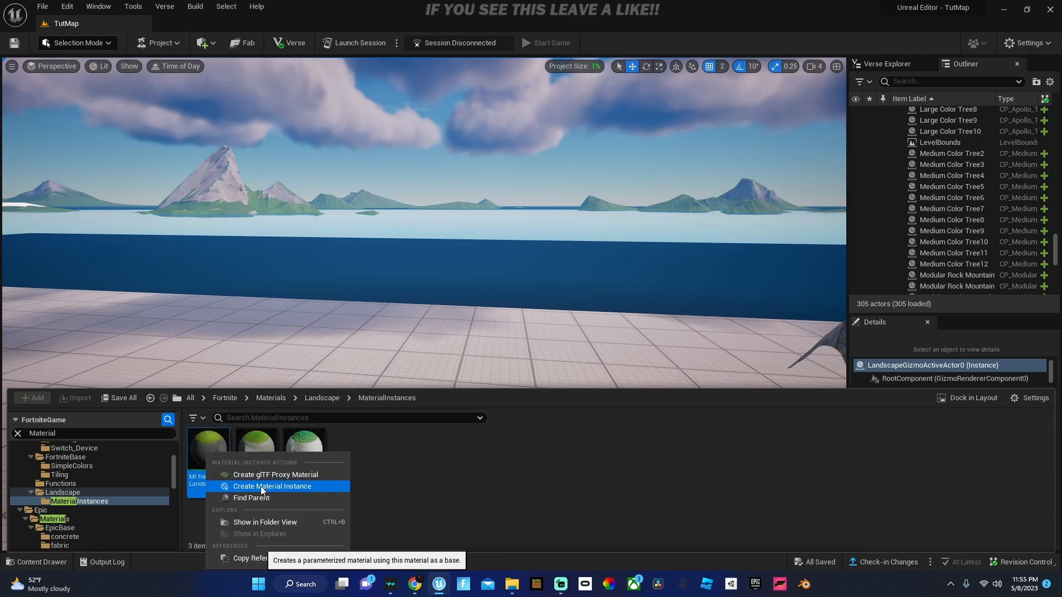
- Create and save a Tutorial Landscape instance from it, then clear the folder search
left_click(272, 487)
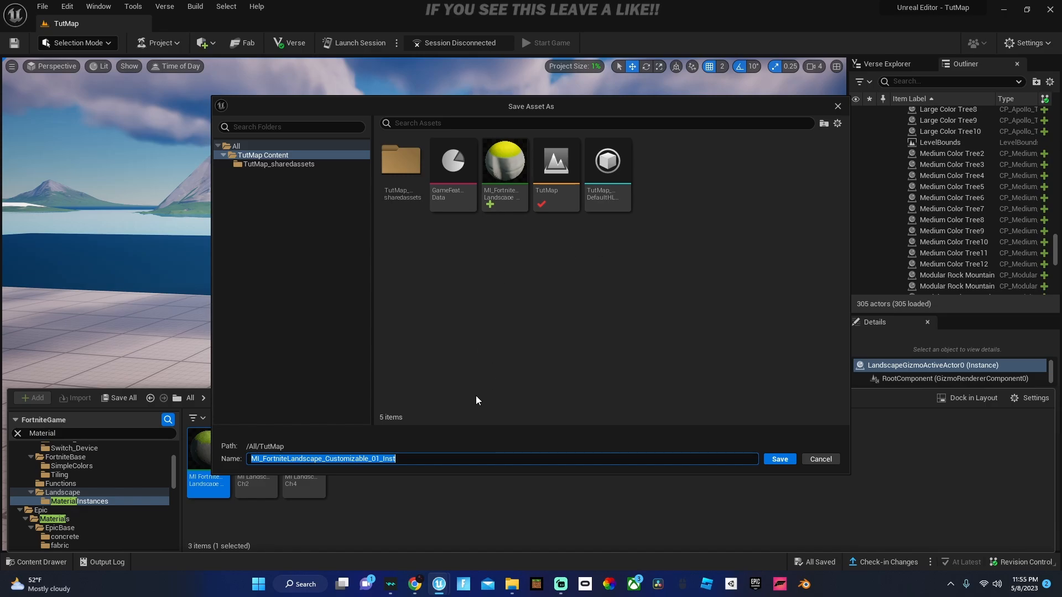
left_click(779, 458)
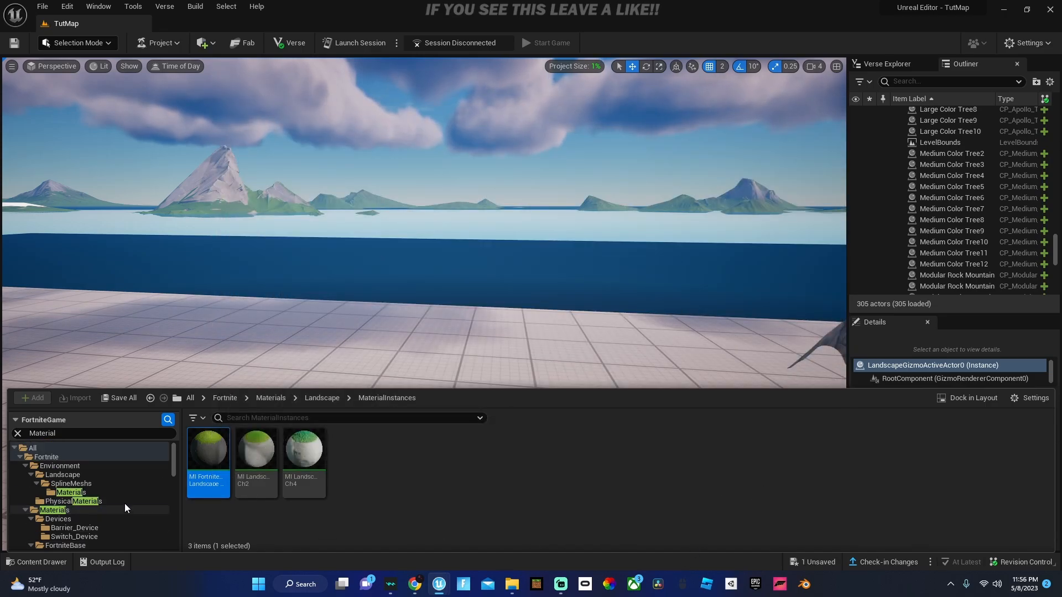
left_click(225, 397)
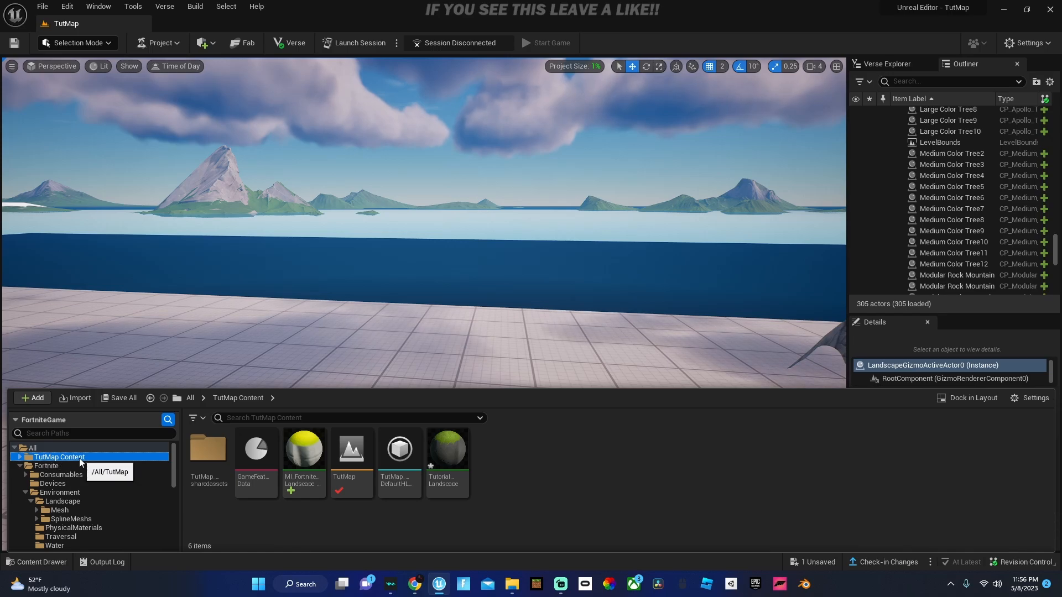
- Open Tutorial Landscape in the material editor and enable overriding the base grass texture
left_click(446, 448)
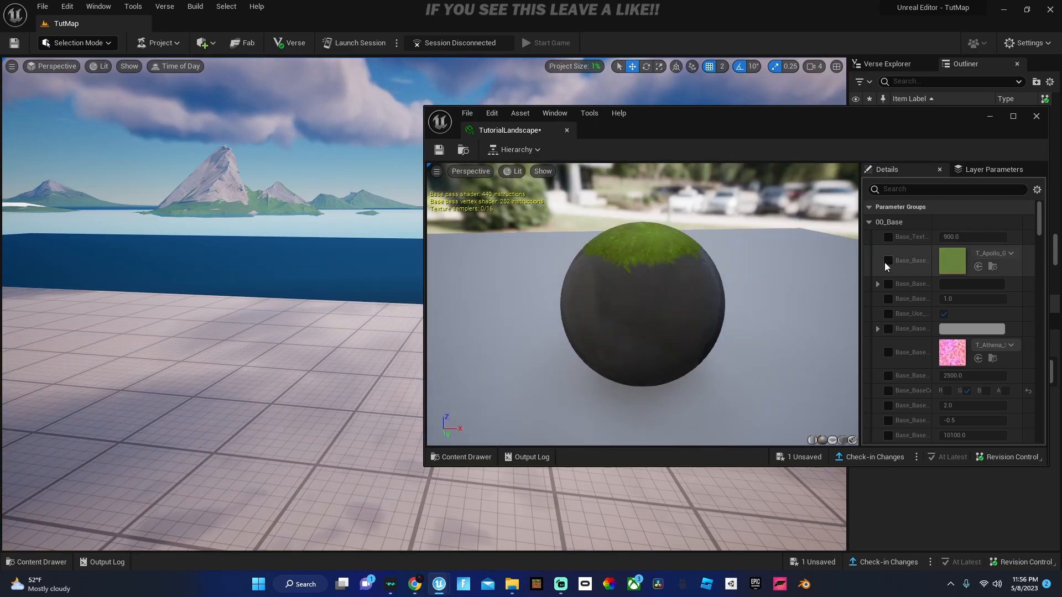
left_click(888, 261)
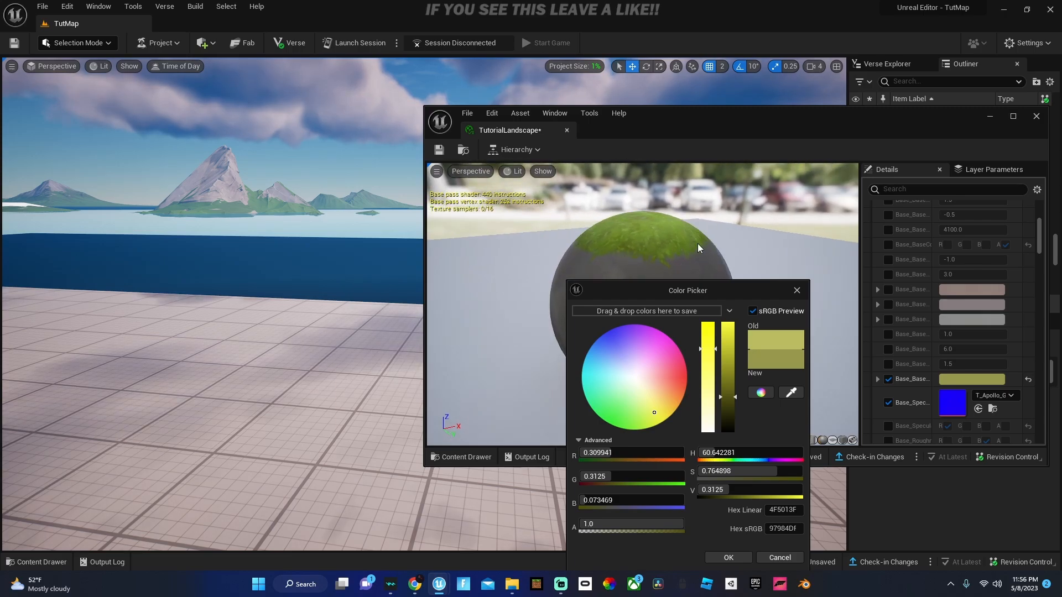
mouse_move(690, 255)
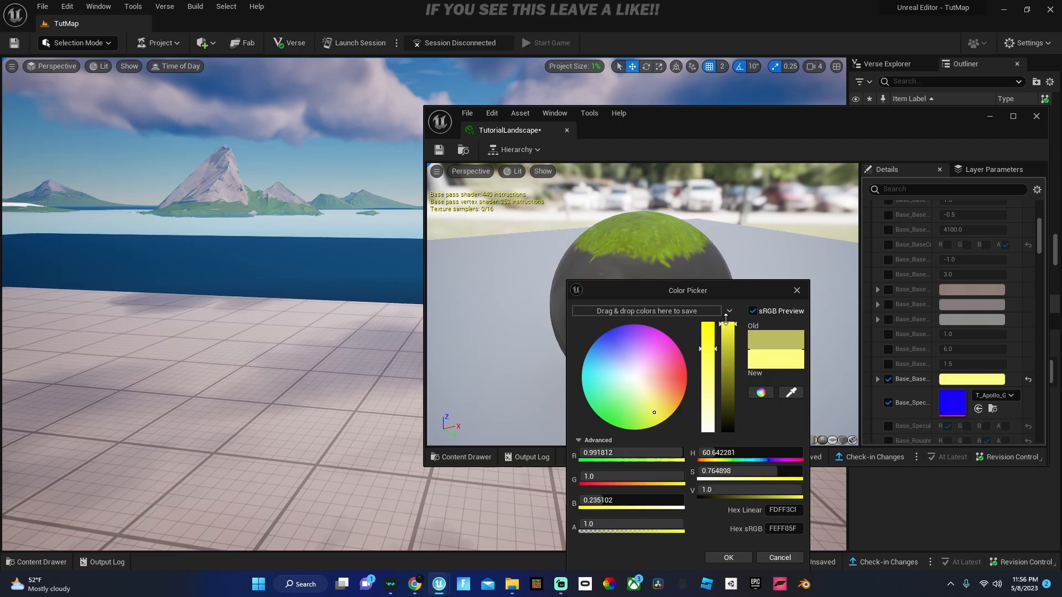
- Brighten the grass tint in the colour picker, then dismiss it leaving a yellowish-green cap
left_click_drag(710, 322, 711, 373)
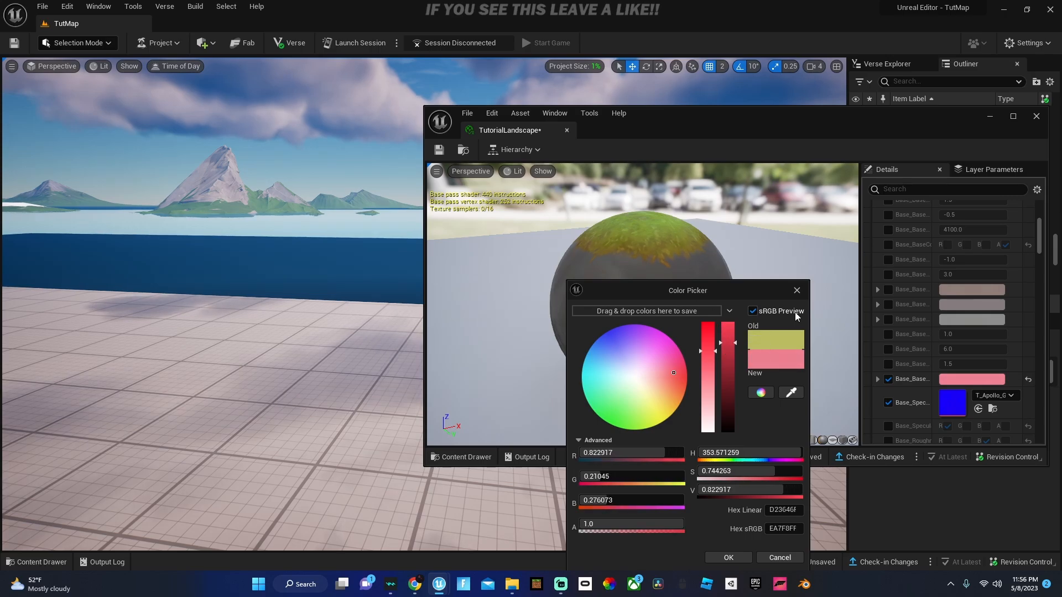
left_click(728, 557)
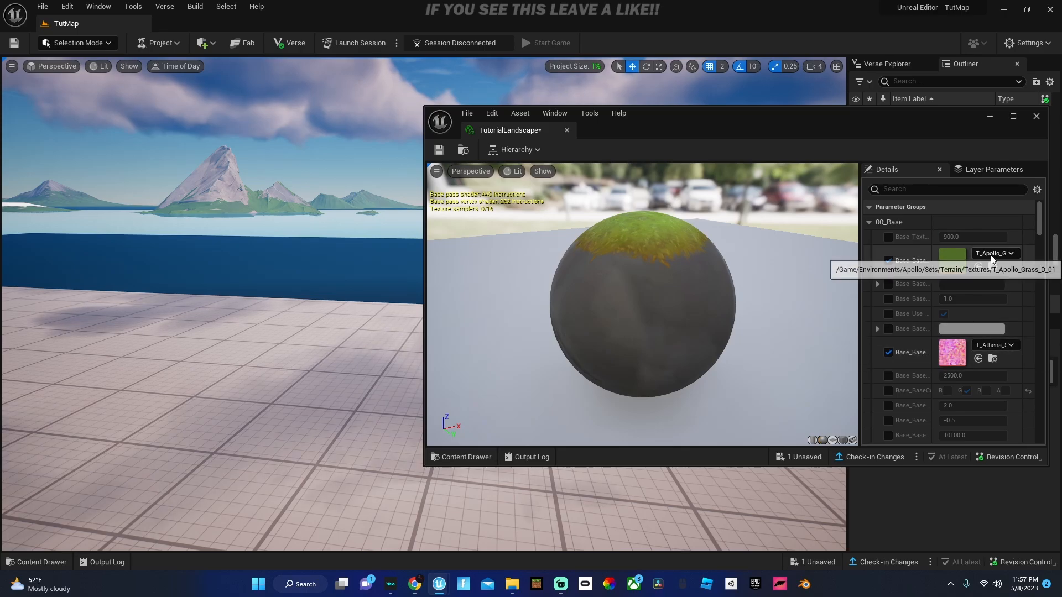
- Search Google Images in Chrome for 'red grass texture' and browse the results
left_click(1011, 345)
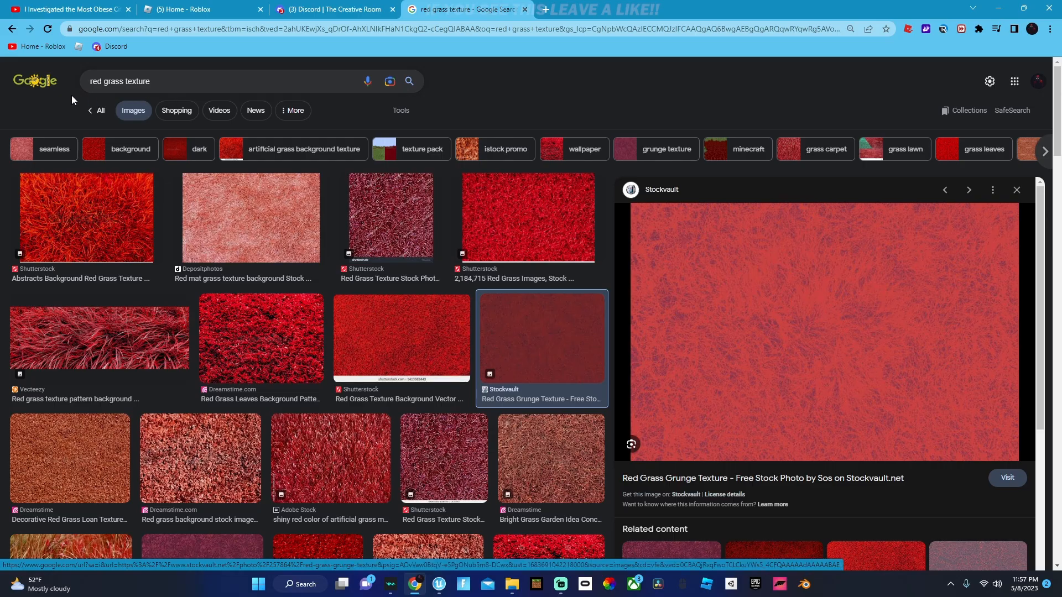
scroll("down", 3)
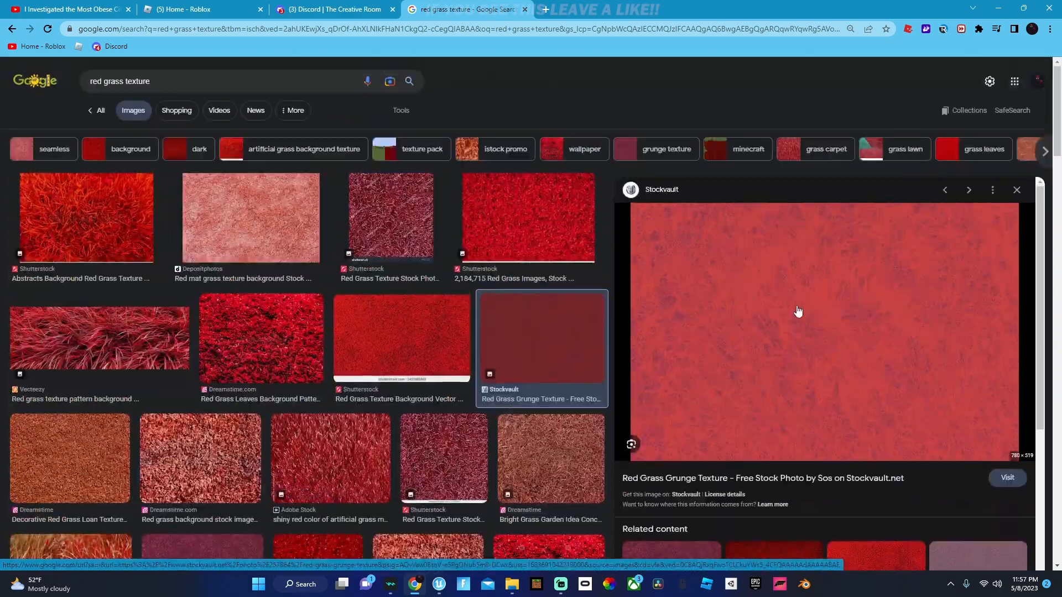
mouse_move(648, 265)
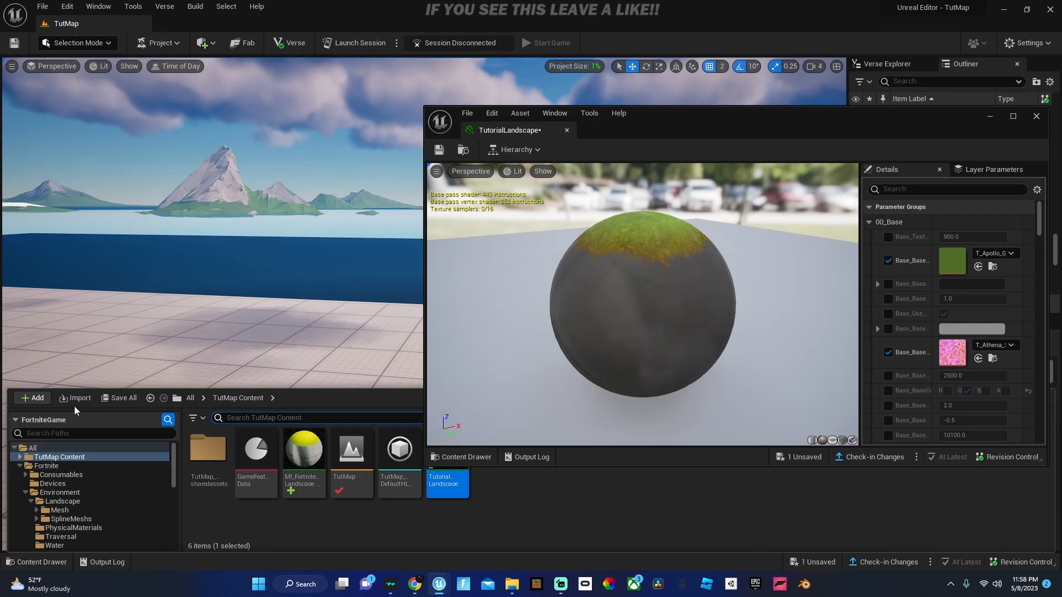
- Import red grass.png from Downloads as the base grass texture
left_click(74, 397)
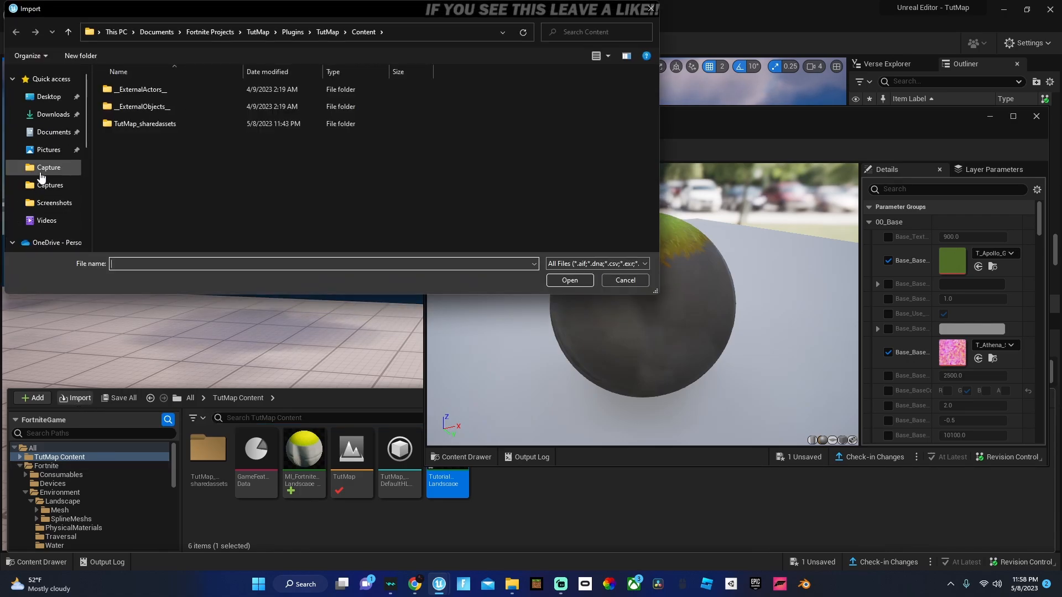
left_click(53, 113)
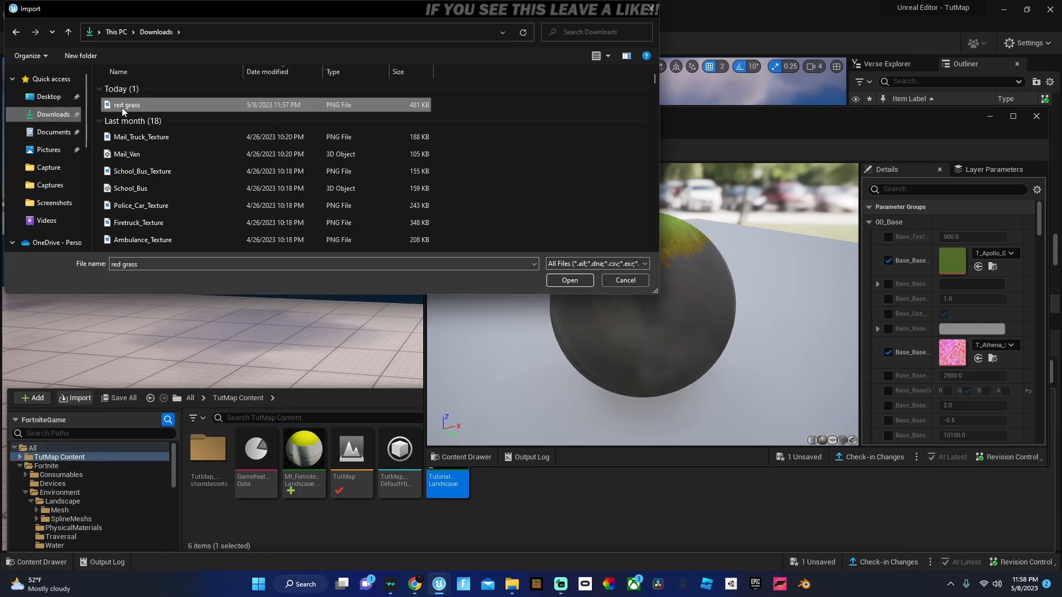
left_click(569, 280)
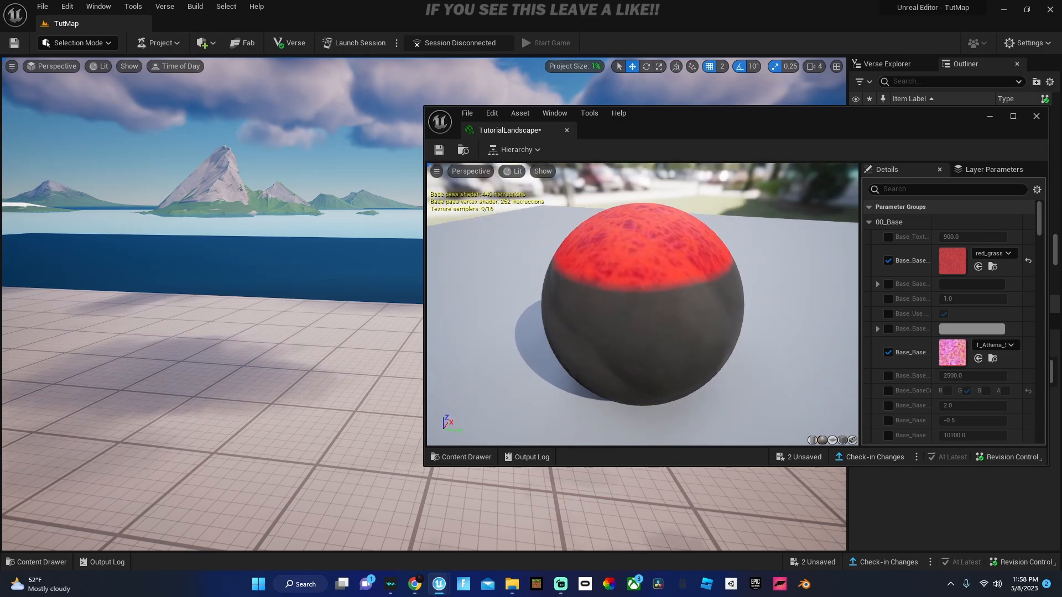
- Lower the base colour's Value to a dark red and confirm it
scroll("down", 3)
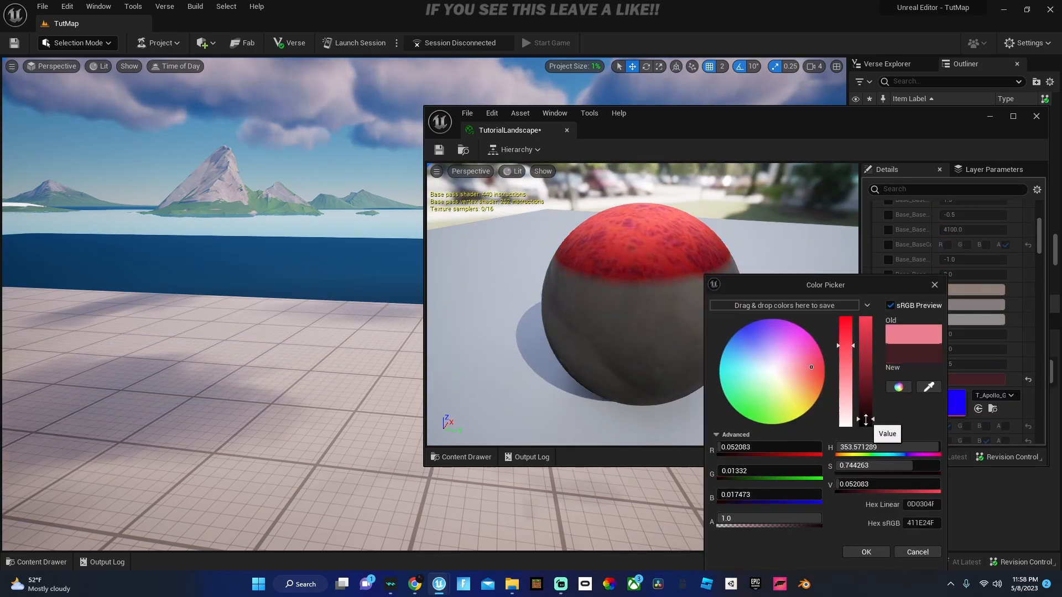
left_click(865, 552)
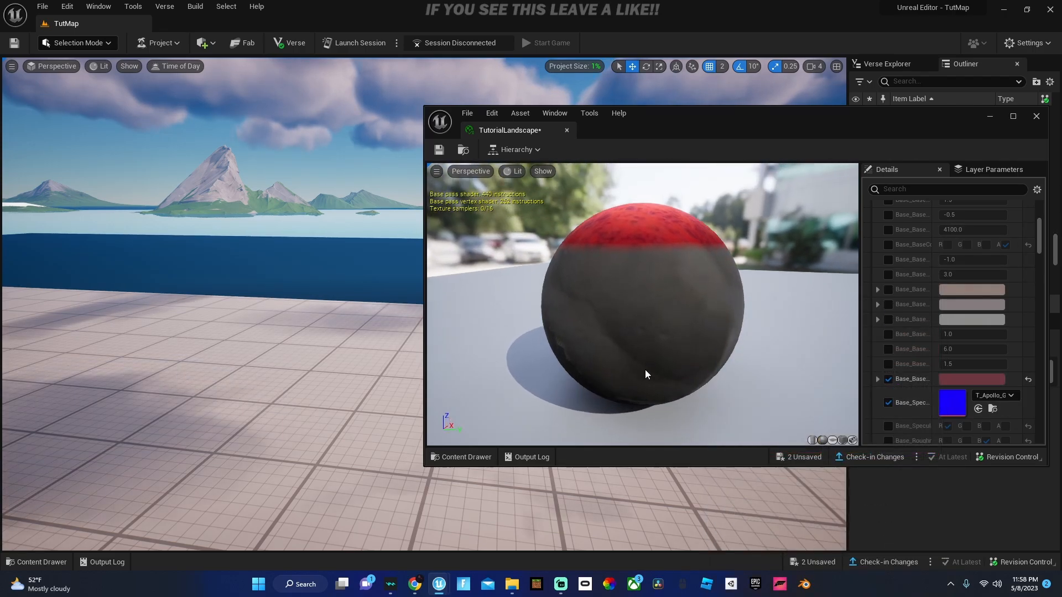
- Scroll to the cliff parameters and filter the first cliff texture dropdown by 'cliff'
scroll("down", 3)
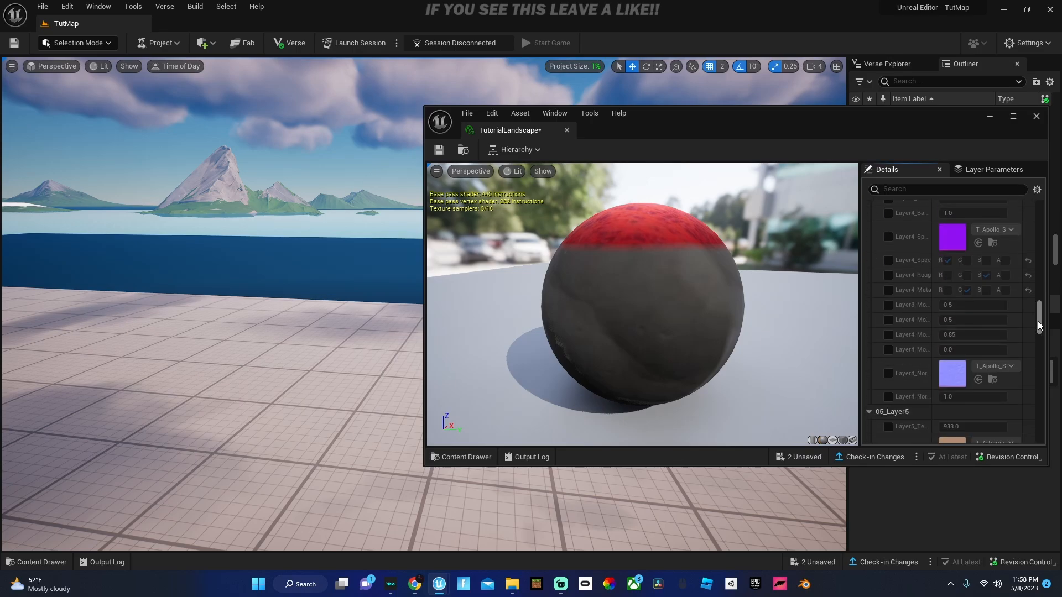
scroll("down", 3)
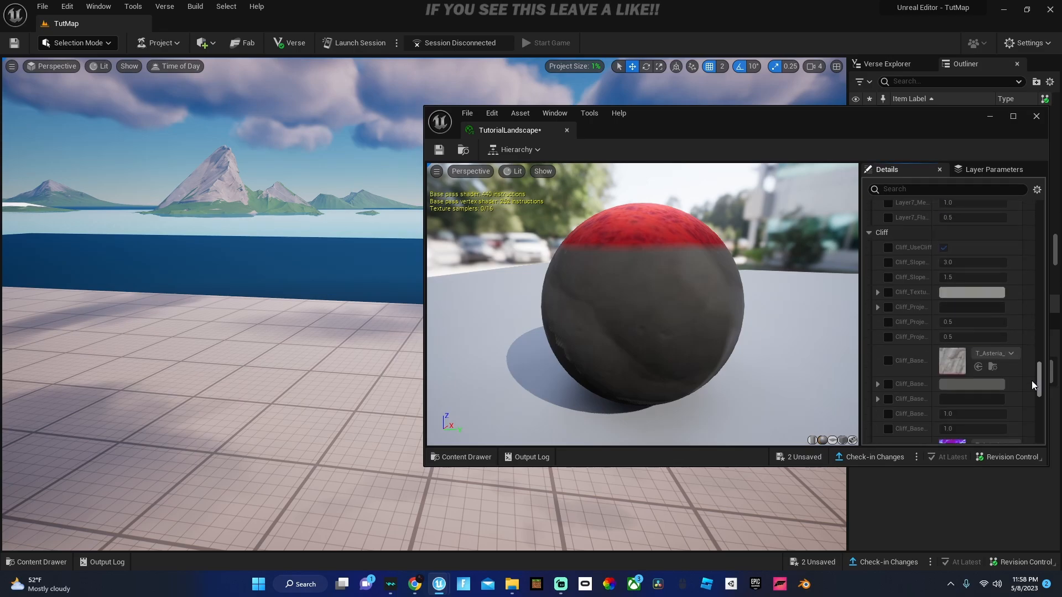
scroll("down", 3)
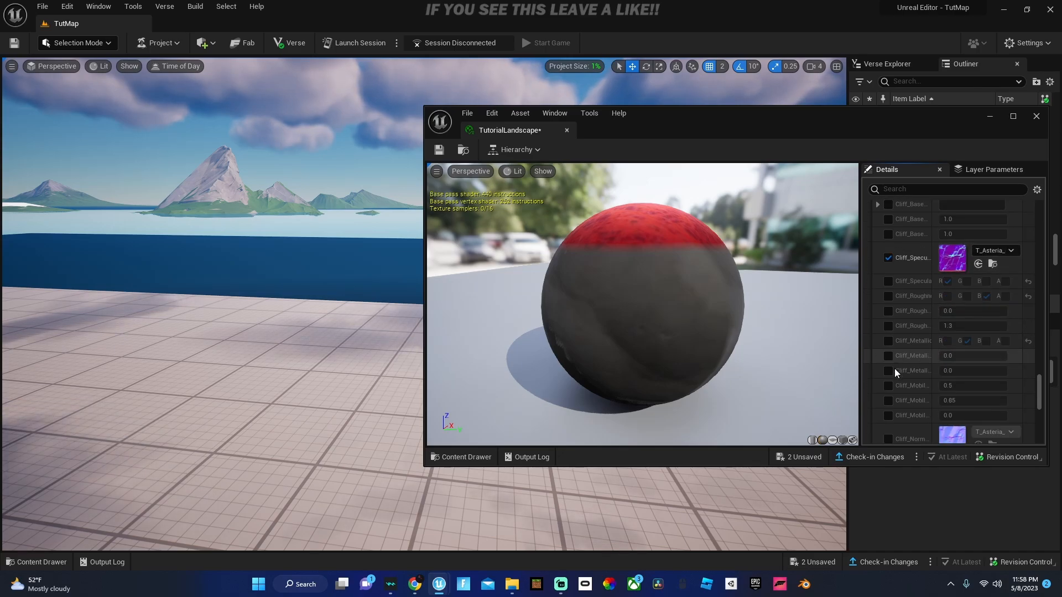
scroll("down", 3)
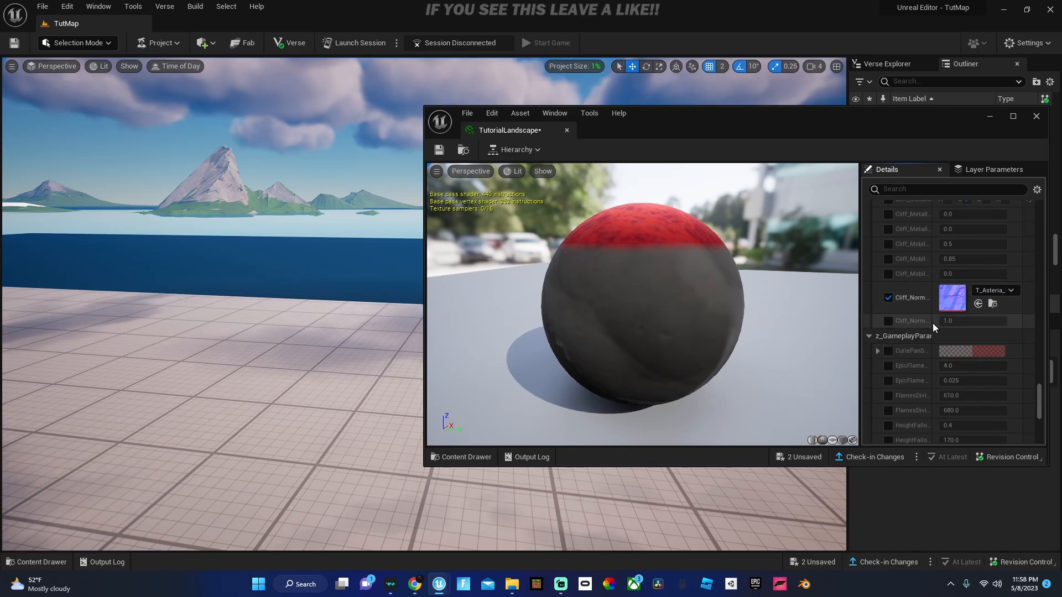
left_click(1010, 290)
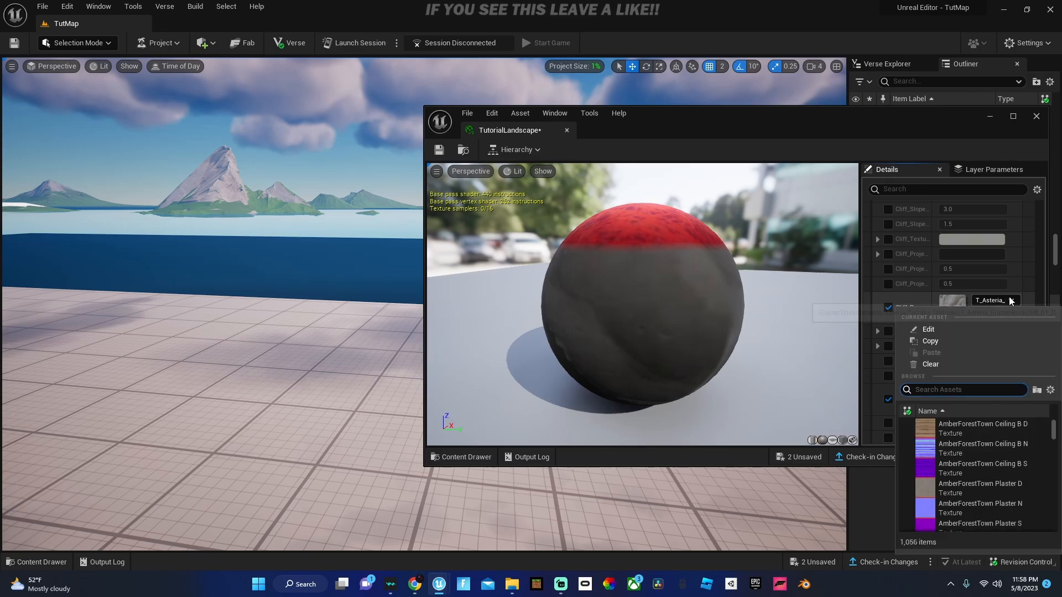
type("cli")
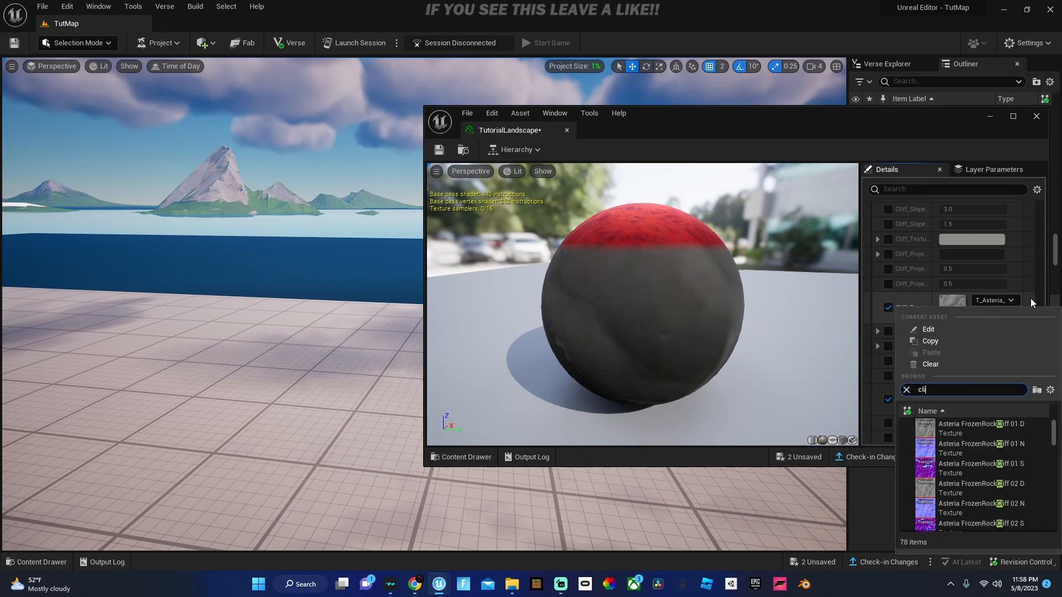
type("ff")
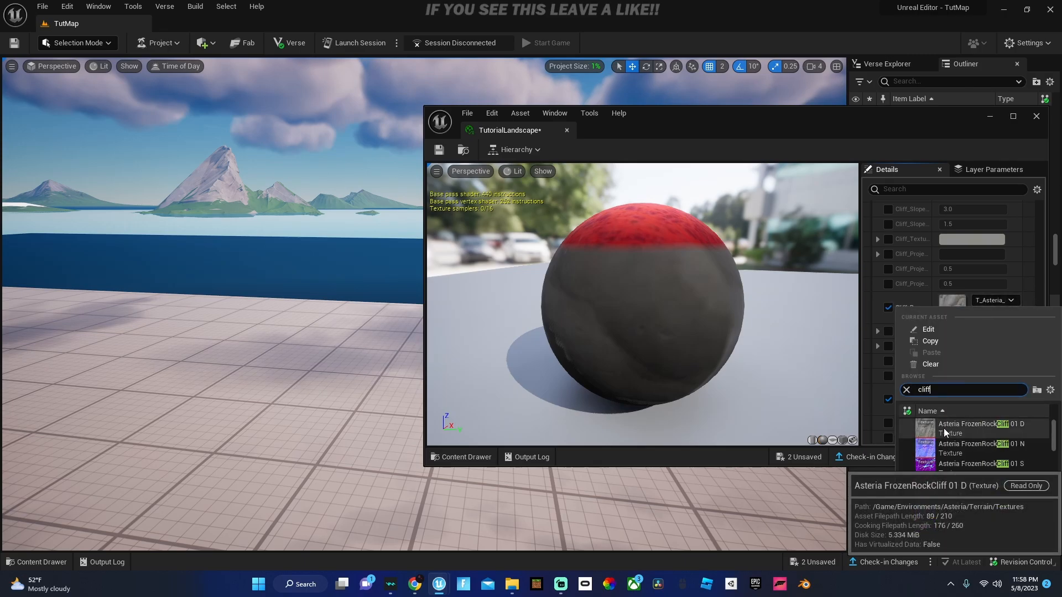
scroll("down", 3)
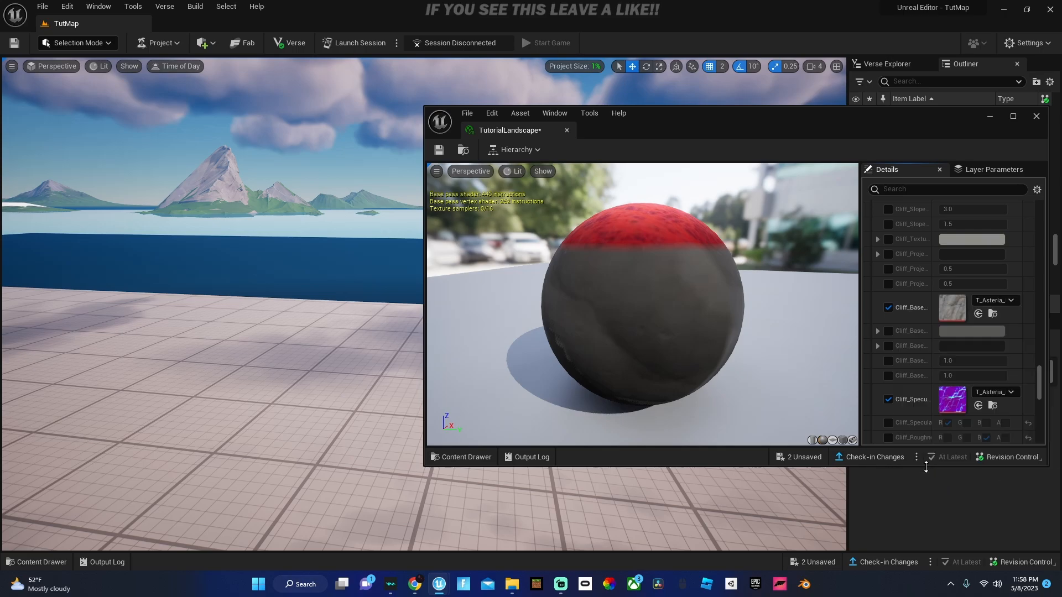
- Assign rock cliff textures to the cliff base and cliff normal parameters
left_click(992, 300)
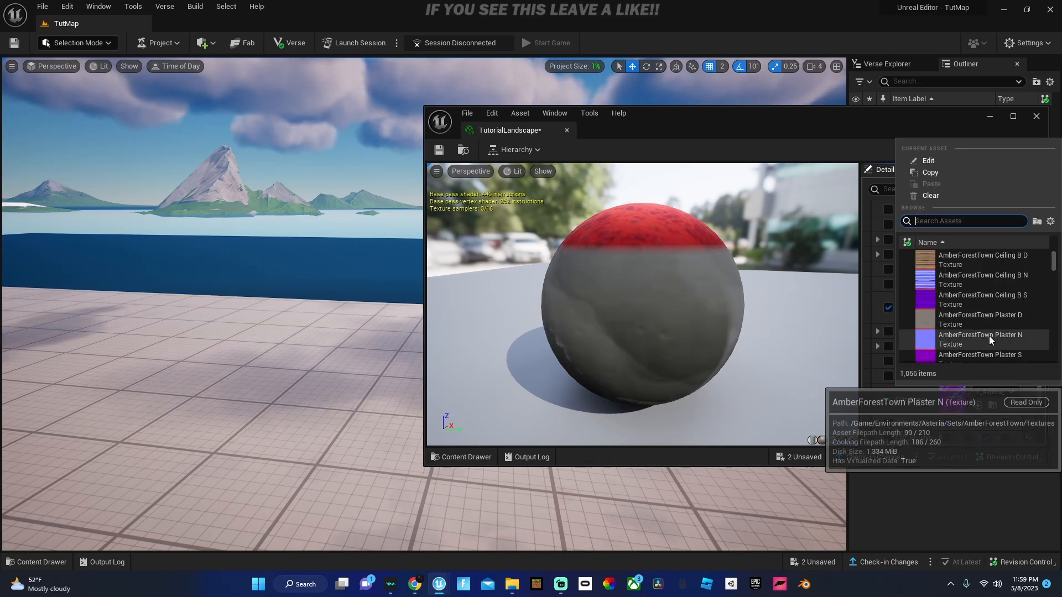
type("cliff")
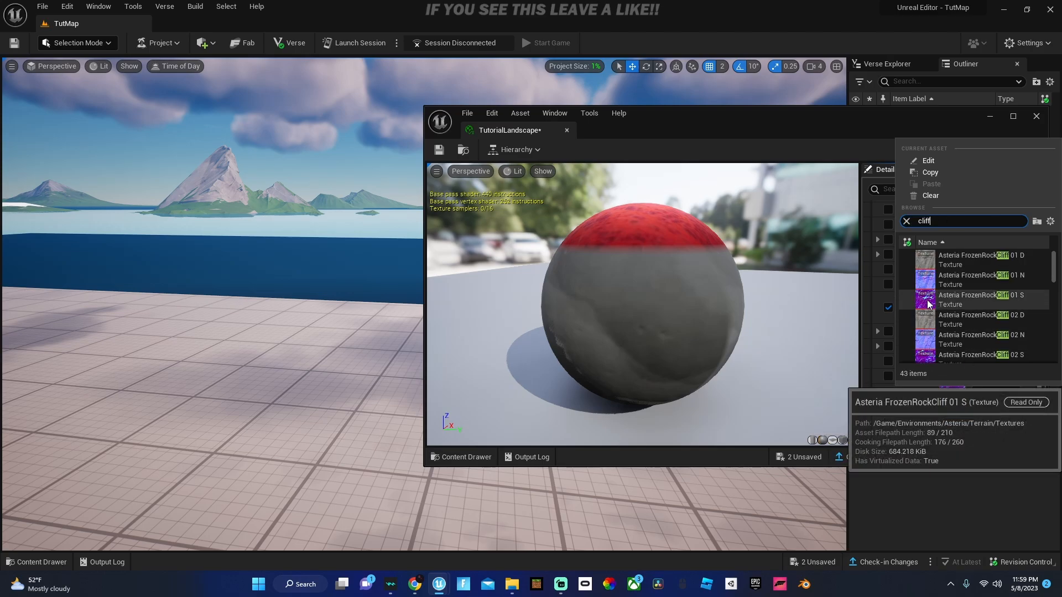
scroll("down", 3)
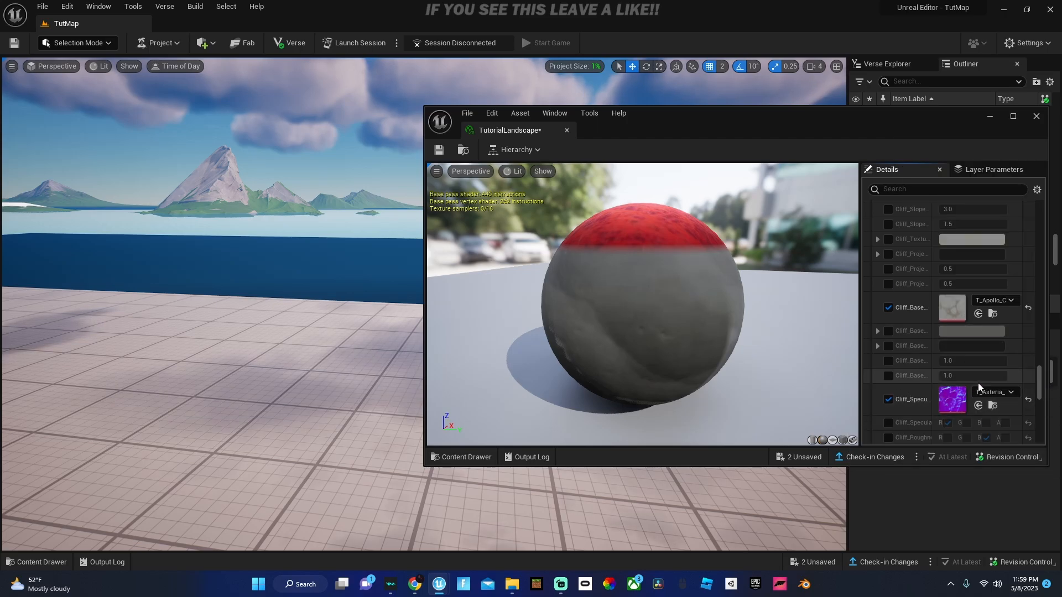
scroll("down", 3)
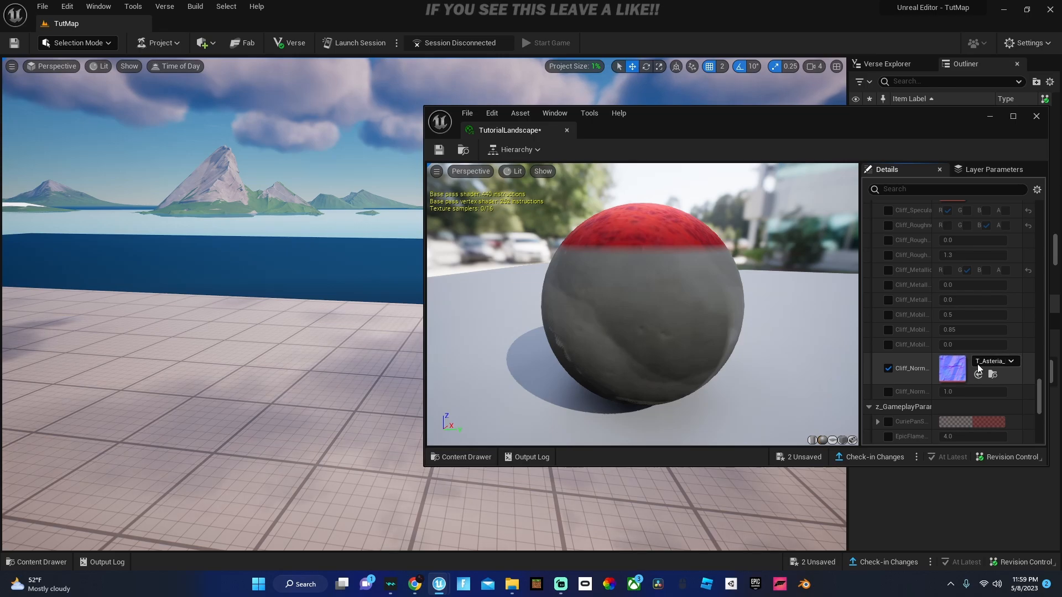
left_click(1012, 369)
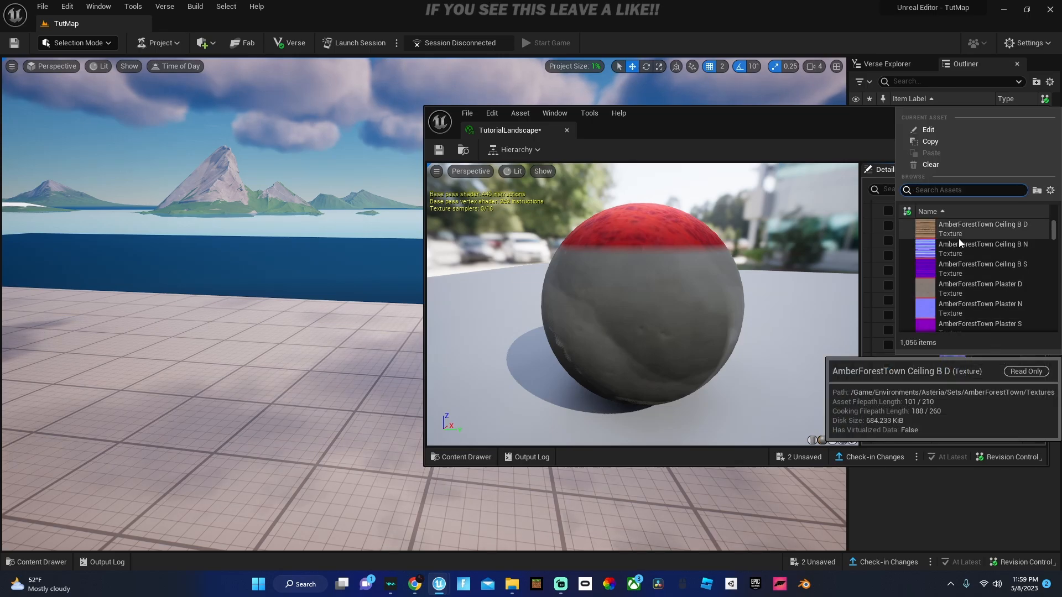
type("cliff")
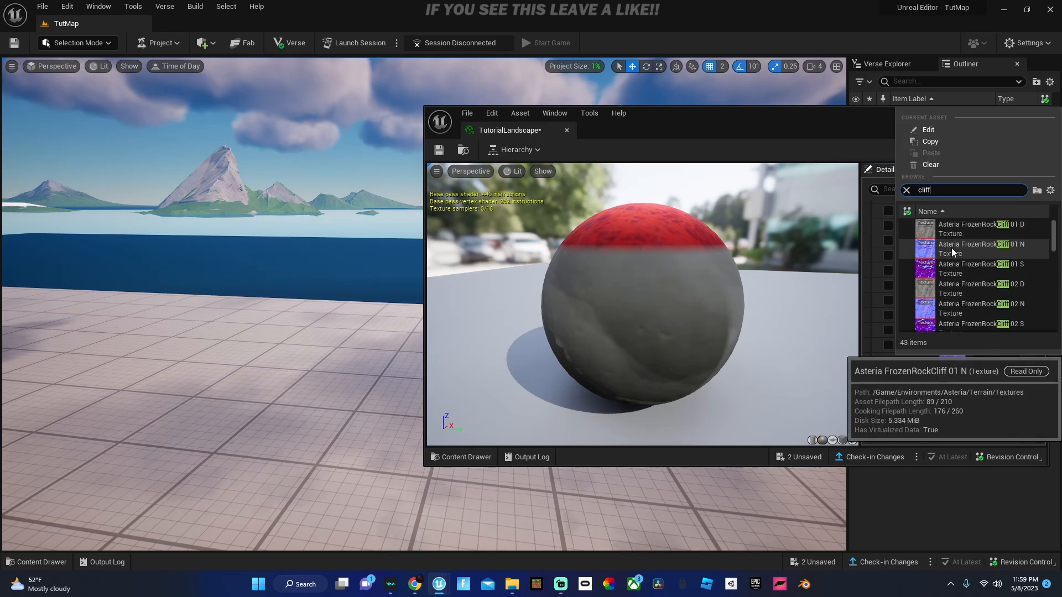
left_click(980, 249)
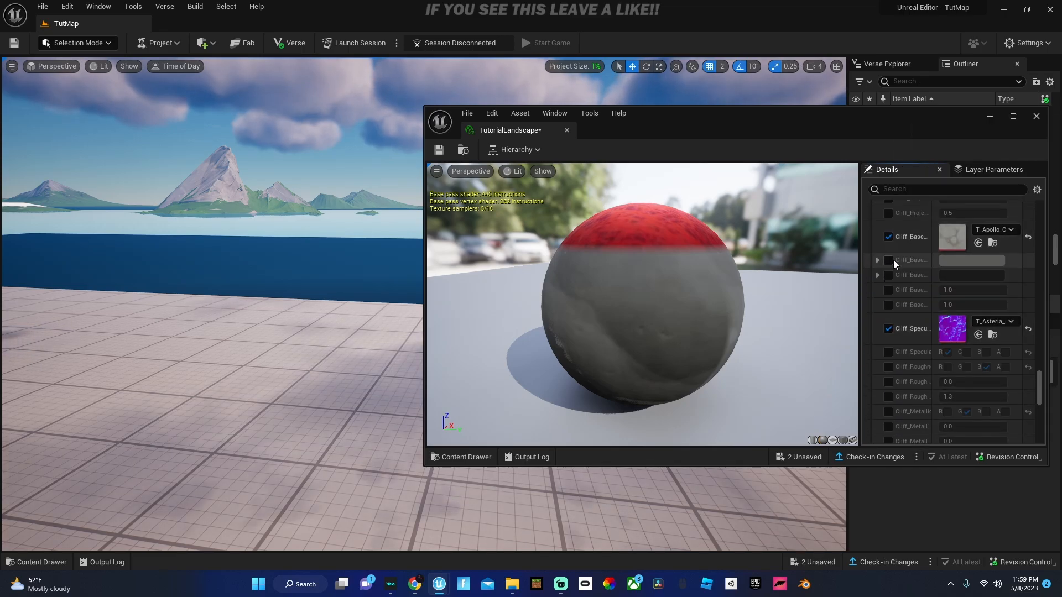
- Set the Cliff Base tint to a dark muted turquoise in the colour picker and confirm
left_click(970, 260)
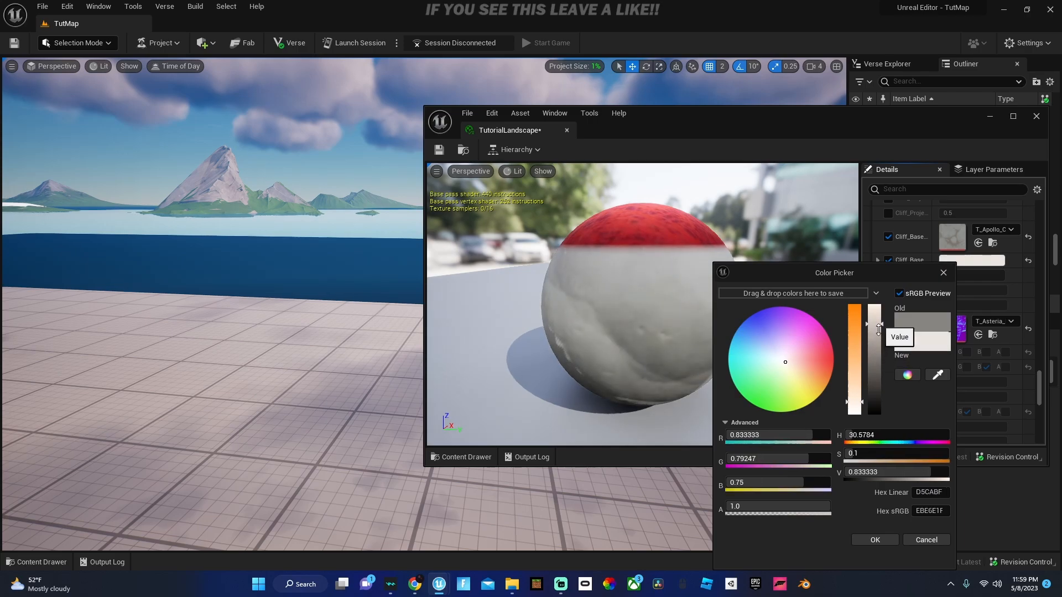
left_click_drag(874, 324, 874, 346)
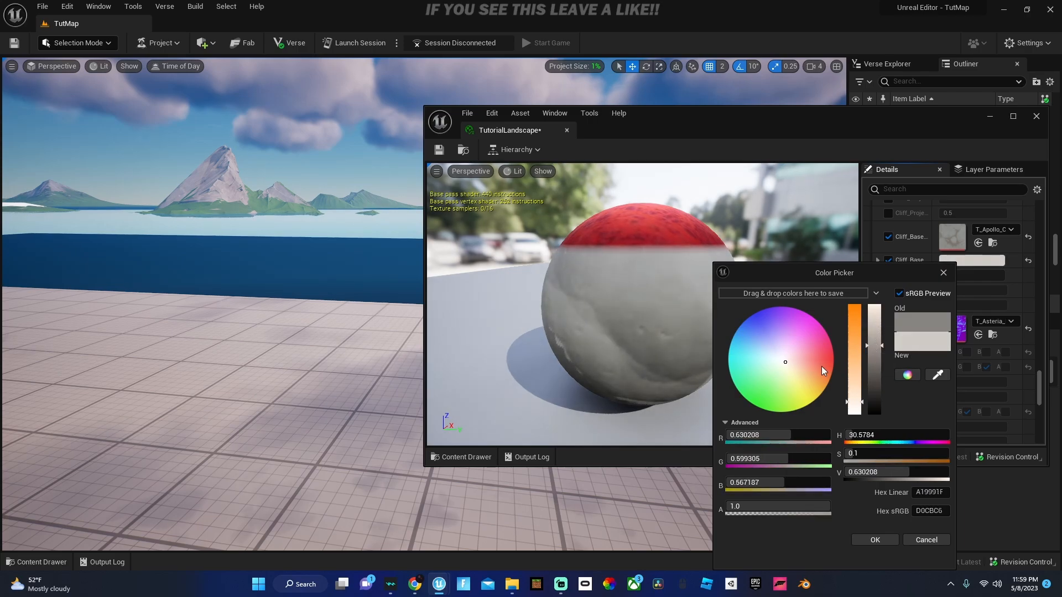
left_click(761, 364)
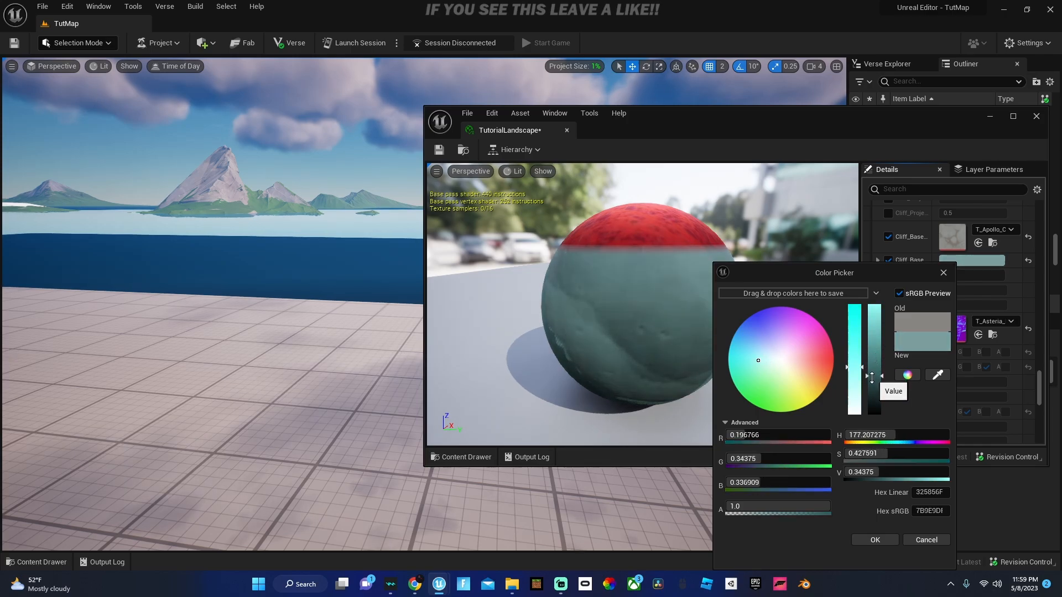
left_click_drag(874, 361, 873, 386)
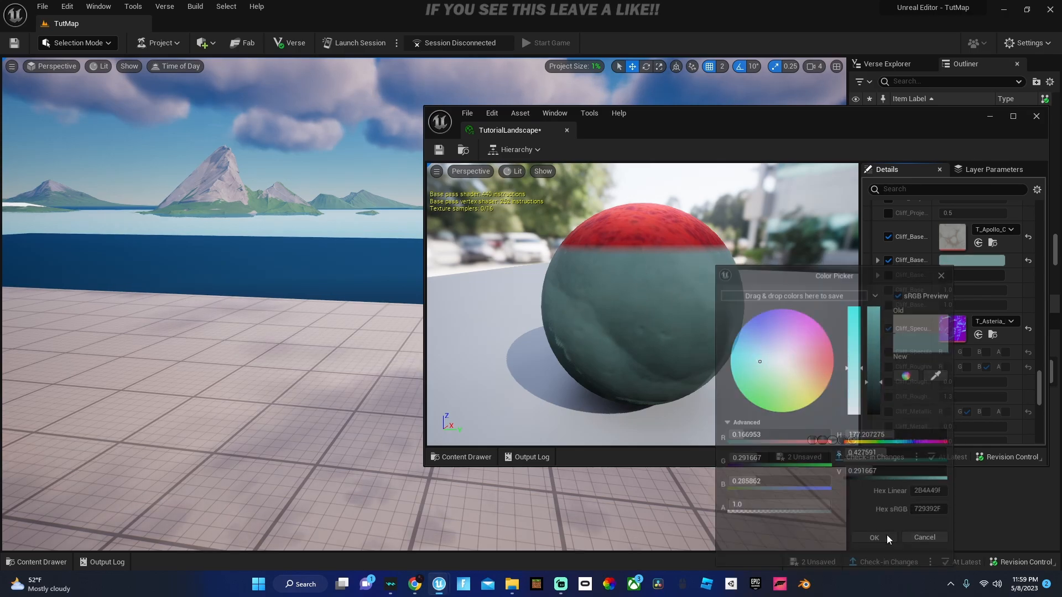
left_click(872, 537)
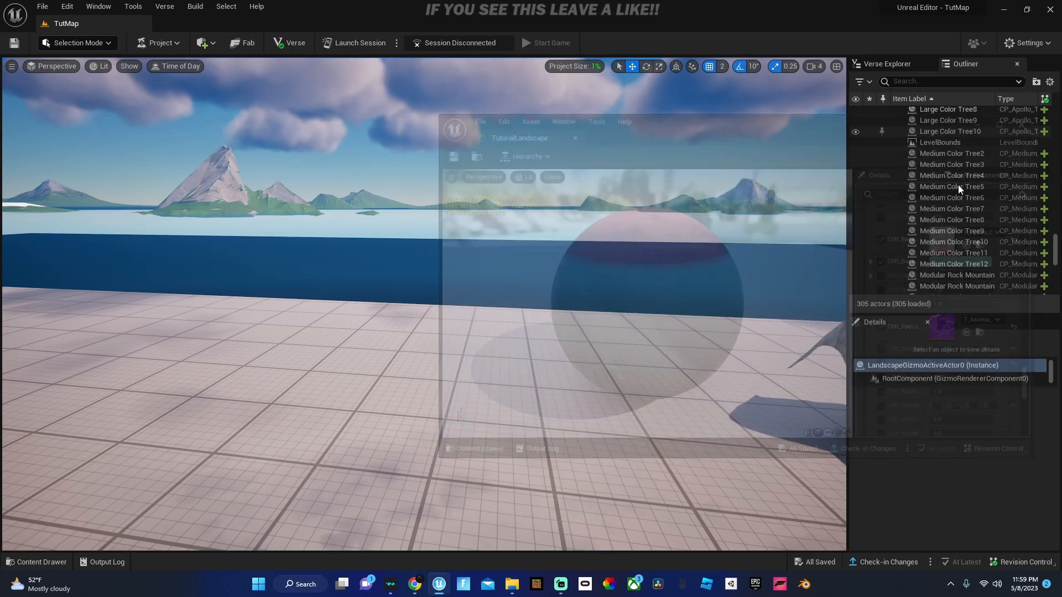
- In Landscape Mode's Manage > New setup, assign TutorialLandscape as the landscape material
left_click(74, 43)
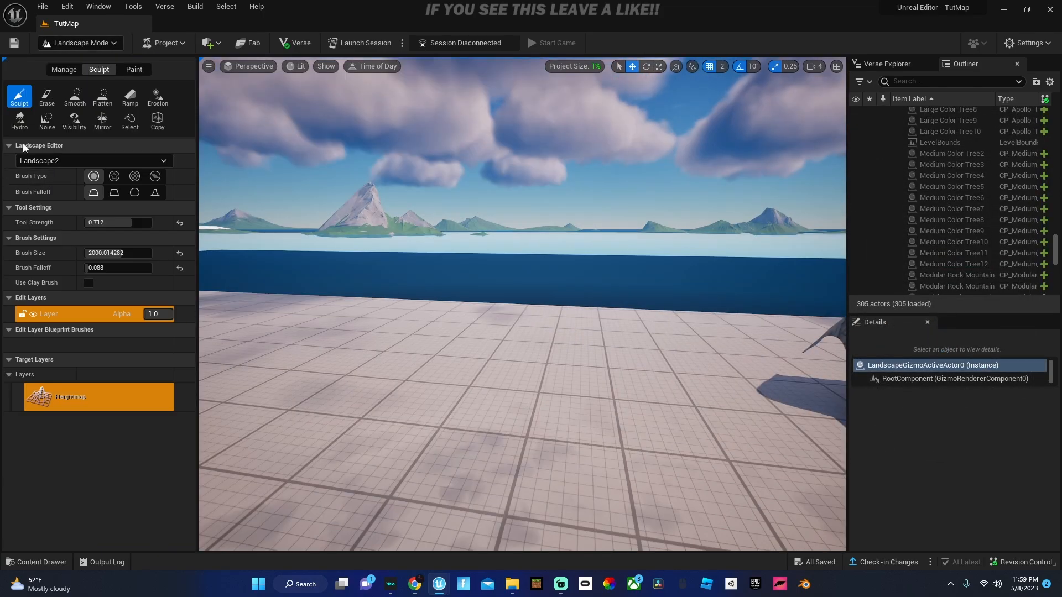
left_click(63, 70)
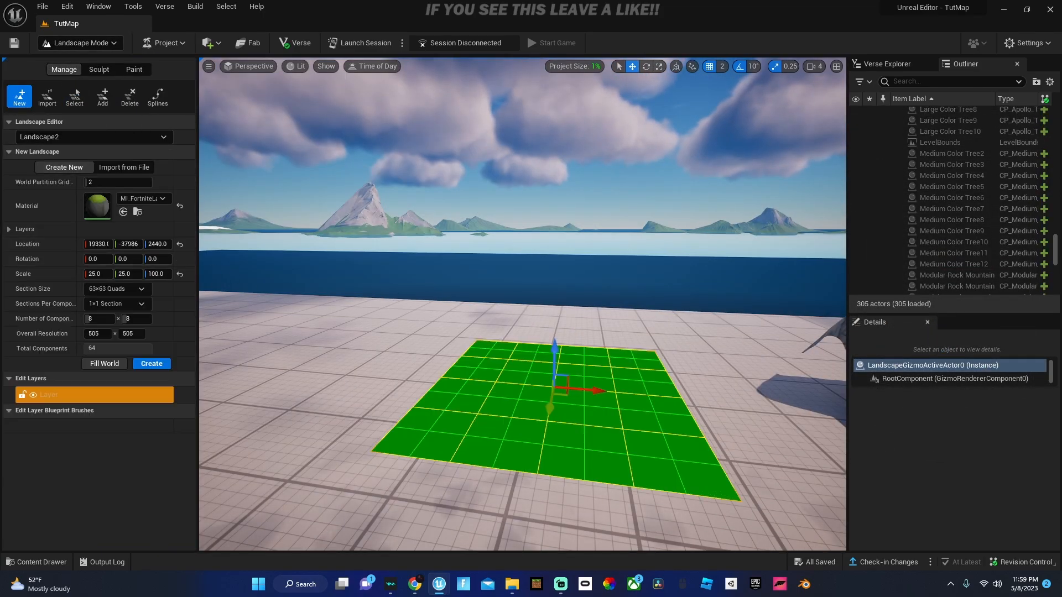
left_click(162, 200)
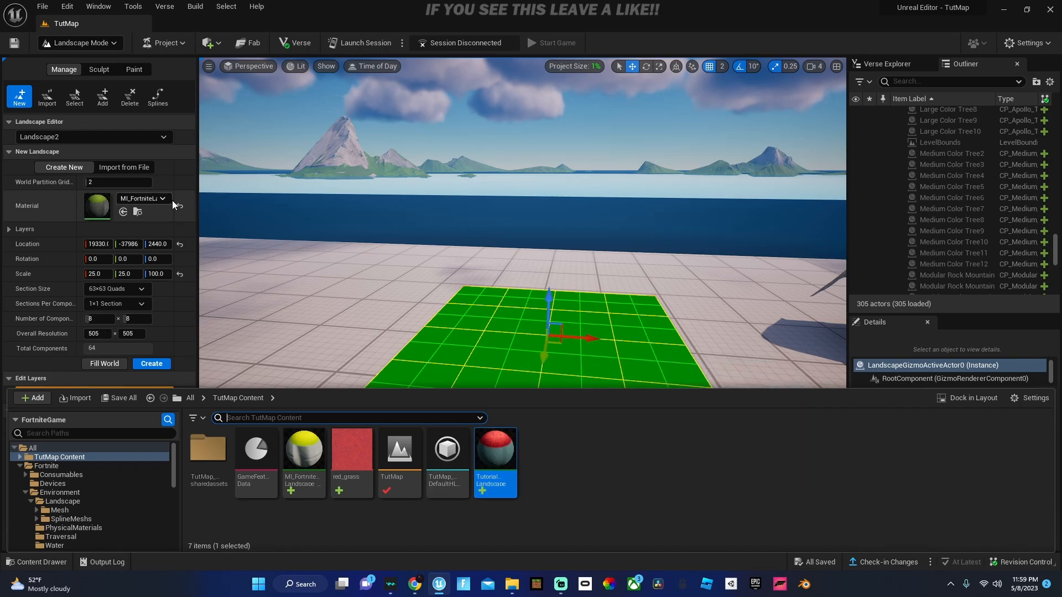
left_click(162, 198)
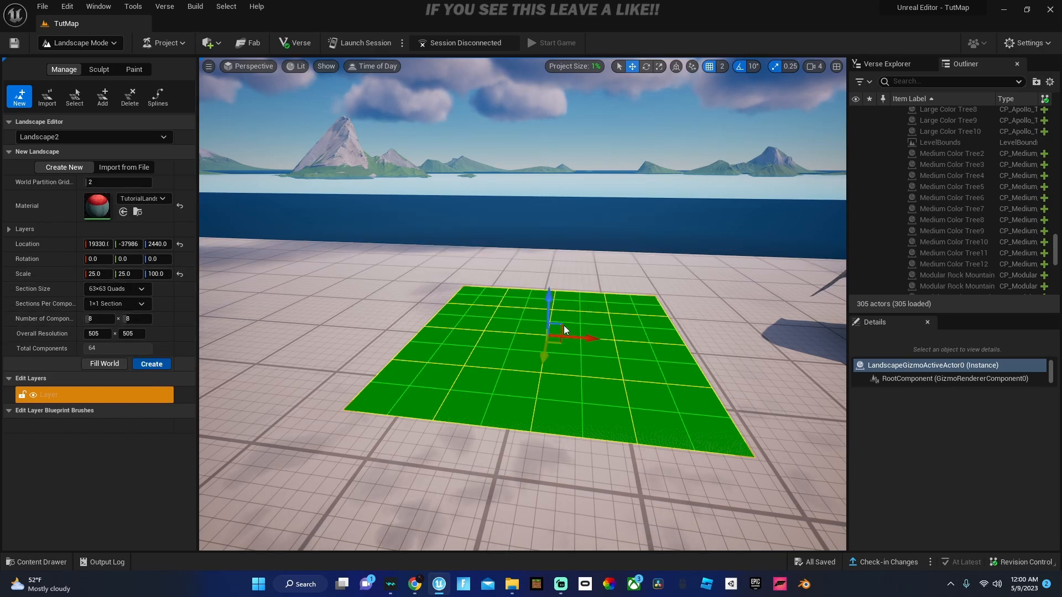
- Create the landscape and sculpt raised hills so grey cliff patches appear on the slopes
left_click(98, 68)
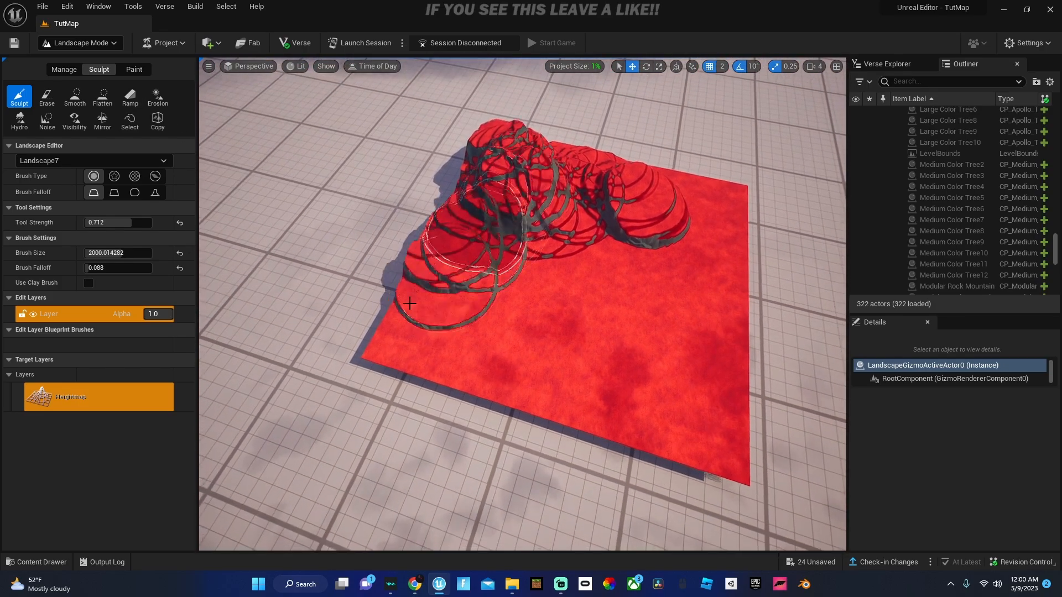
left_click_drag(408, 303, 731, 228)
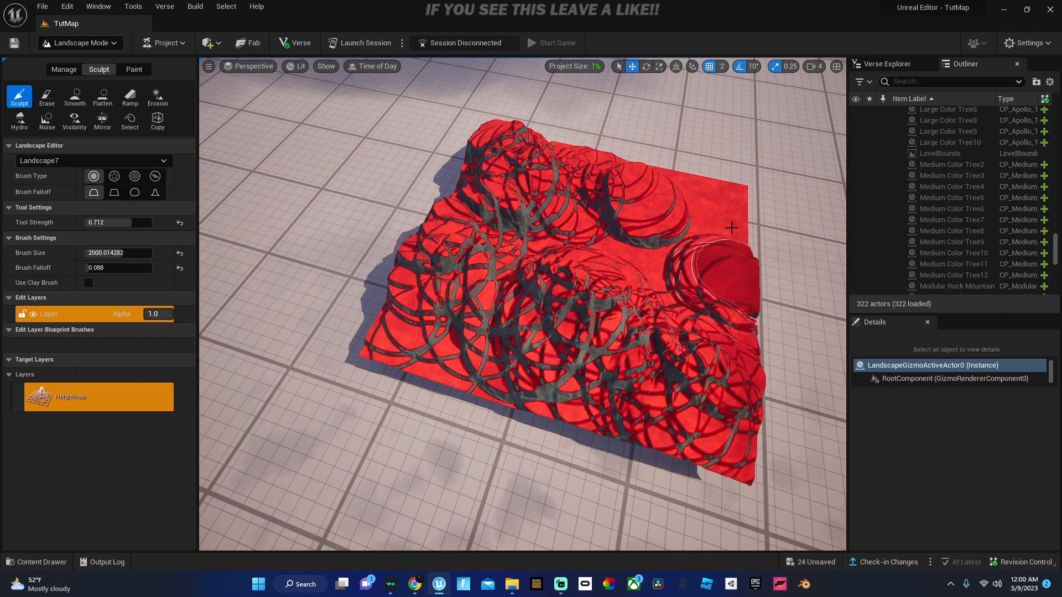
left_click(134, 69)
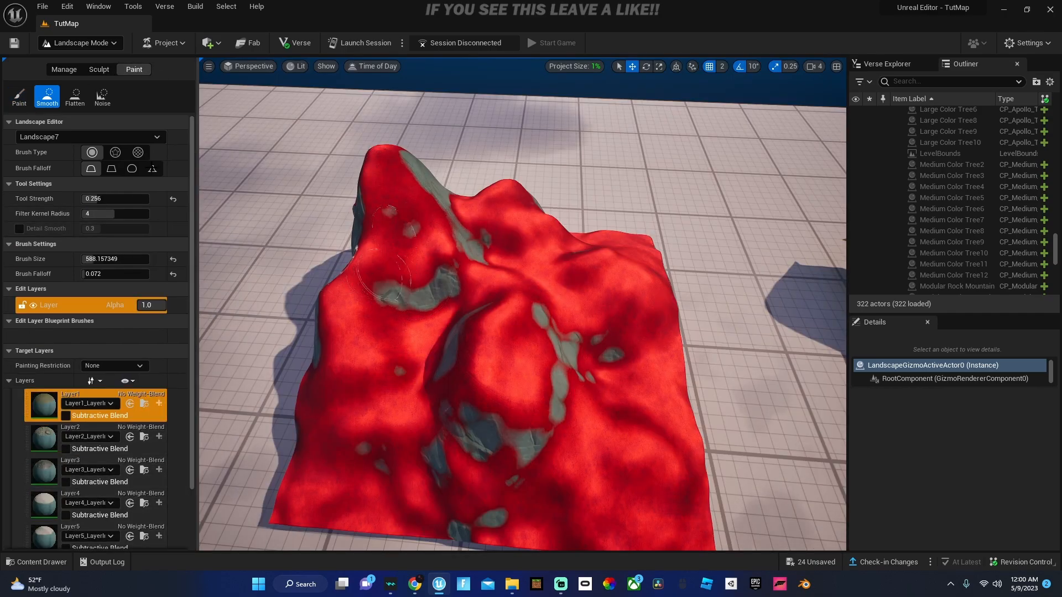
- Brush a brown dirt path over the red hills, then smooth its edges to blend in
left_click(18, 95)
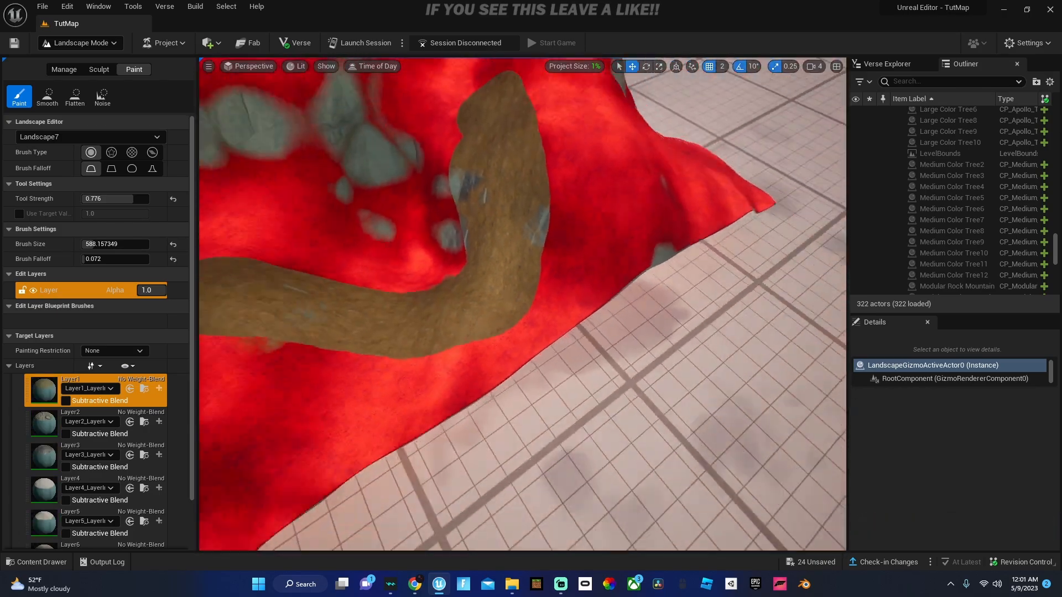
left_click(47, 95)
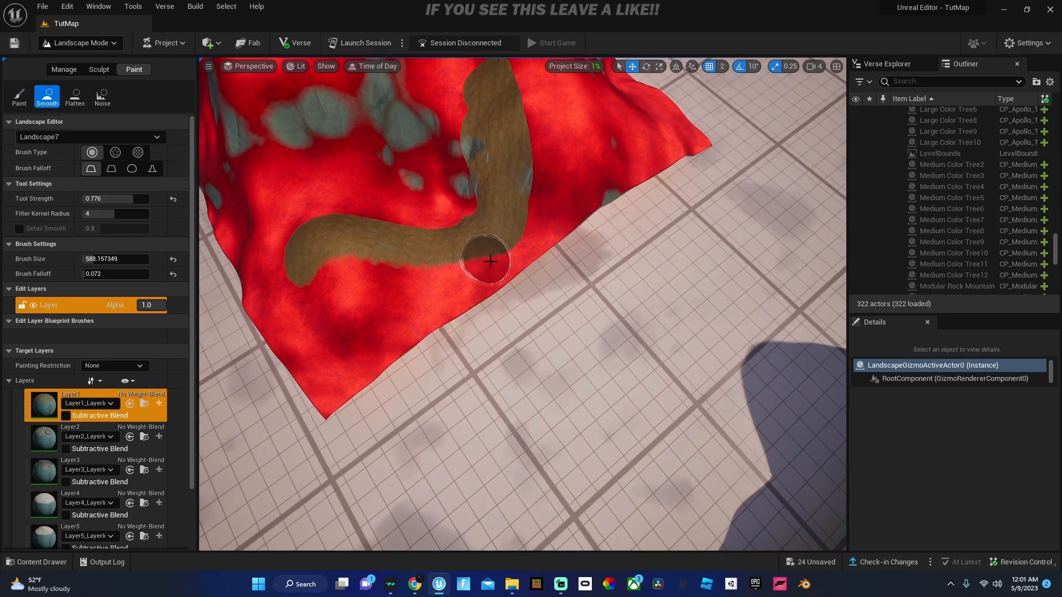
left_click_drag(488, 261, 529, 197)
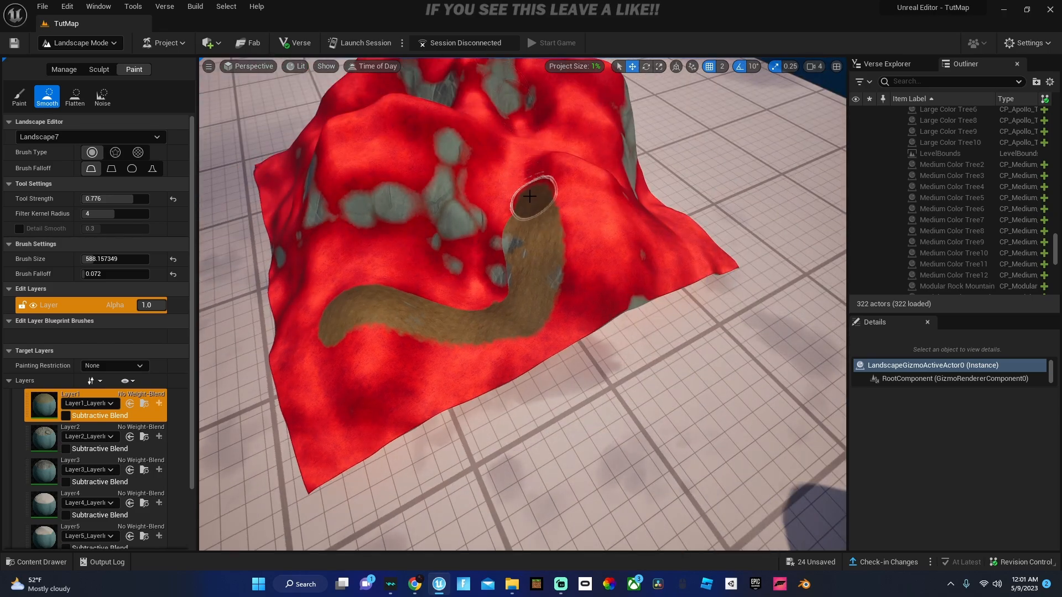